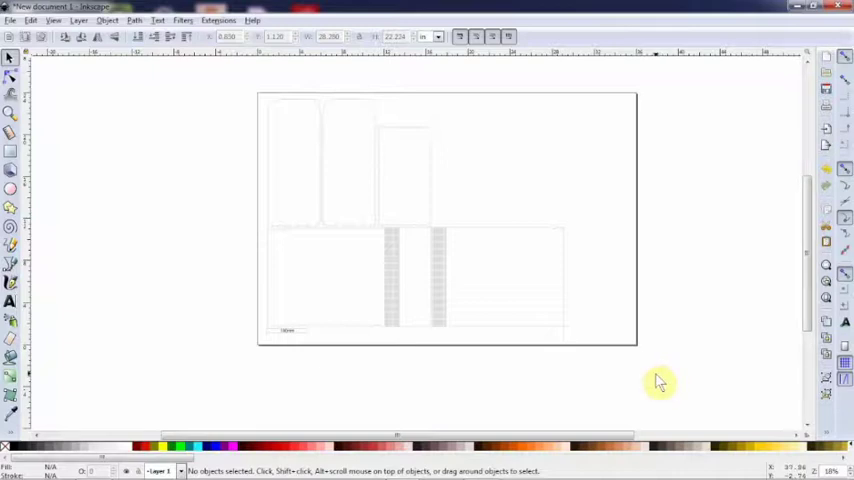
{"action": "mouse_move", "coordinate": [294, 197]}
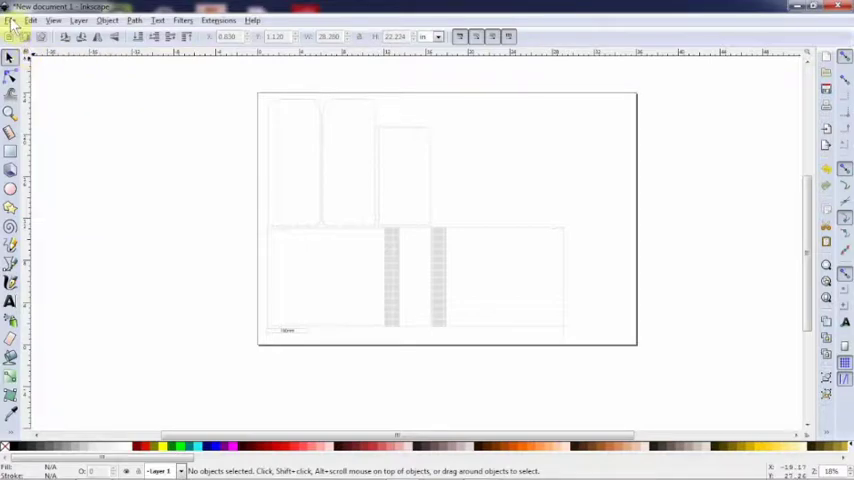
Step: Check the document's custom page width in Document Properties, then move to the web browser
{"action": "left_click", "coordinate": [9, 20]}
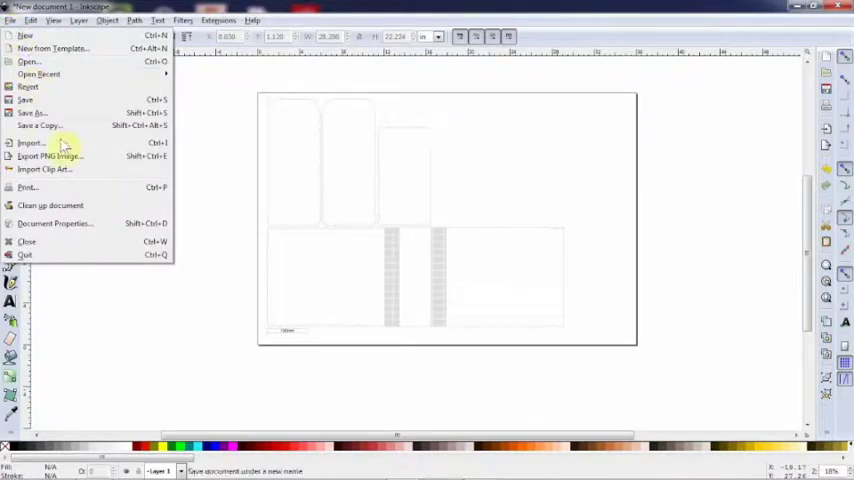
{"action": "left_click", "coordinate": [54, 223]}
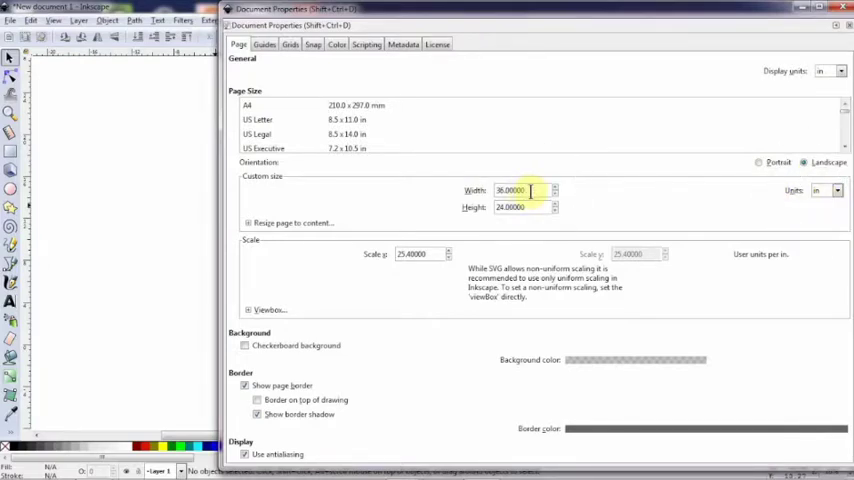
{"action": "left_click", "coordinate": [520, 207]}
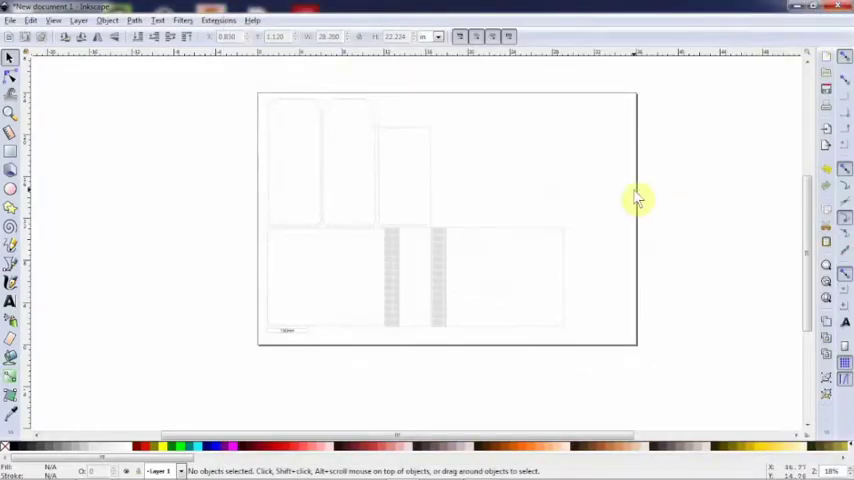
{"action": "mouse_move", "coordinate": [312, 120]}
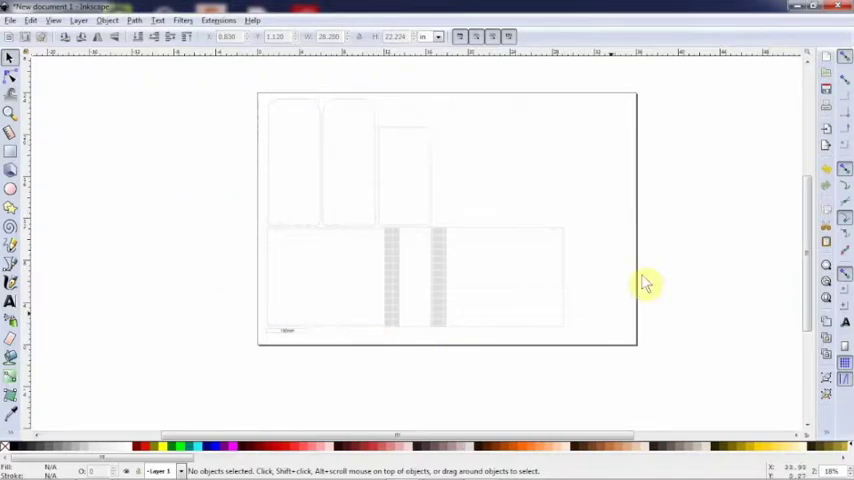
{"action": "mouse_move", "coordinate": [405, 240]}
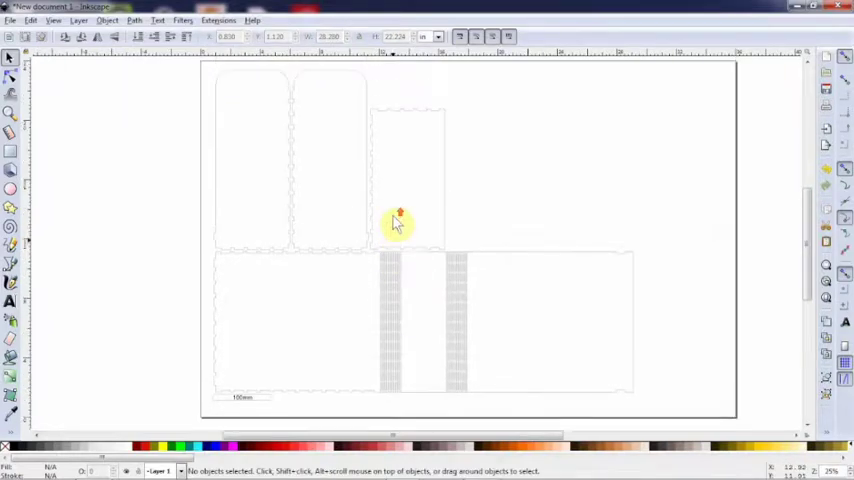
{"action": "mouse_move", "coordinate": [370, 172]}
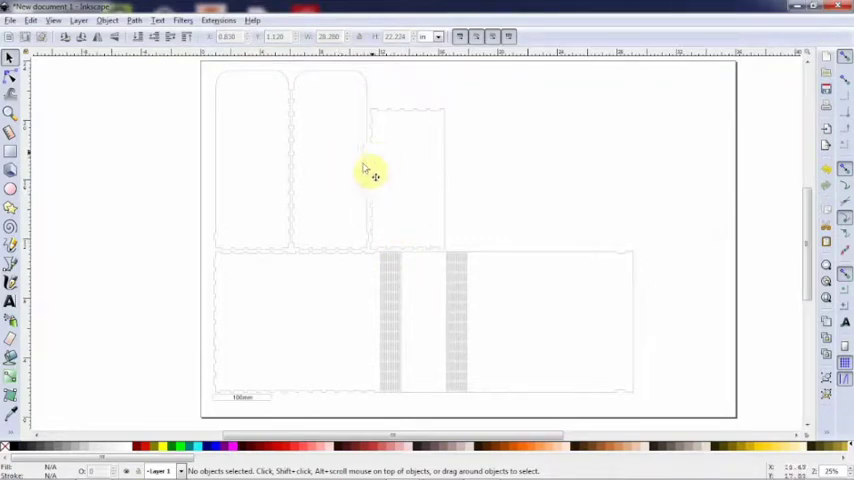
{"action": "mouse_move", "coordinate": [458, 185]}
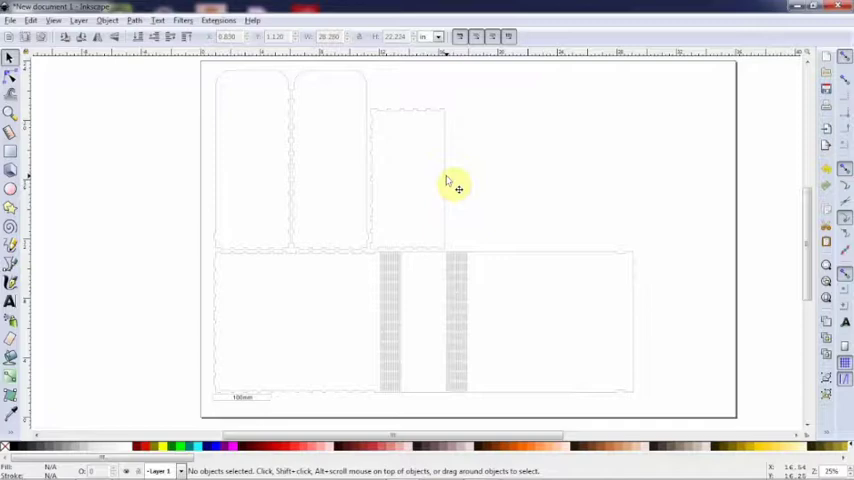
{"action": "mouse_move", "coordinate": [476, 243]}
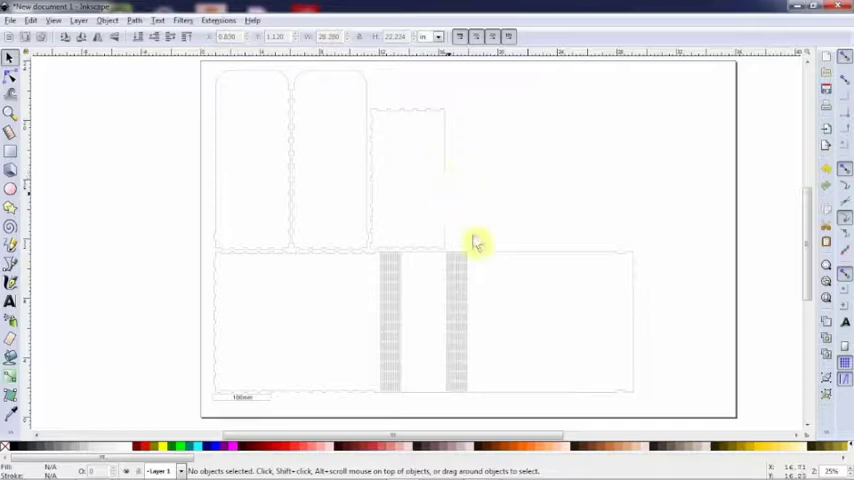
{"action": "mouse_move", "coordinate": [303, 318]}
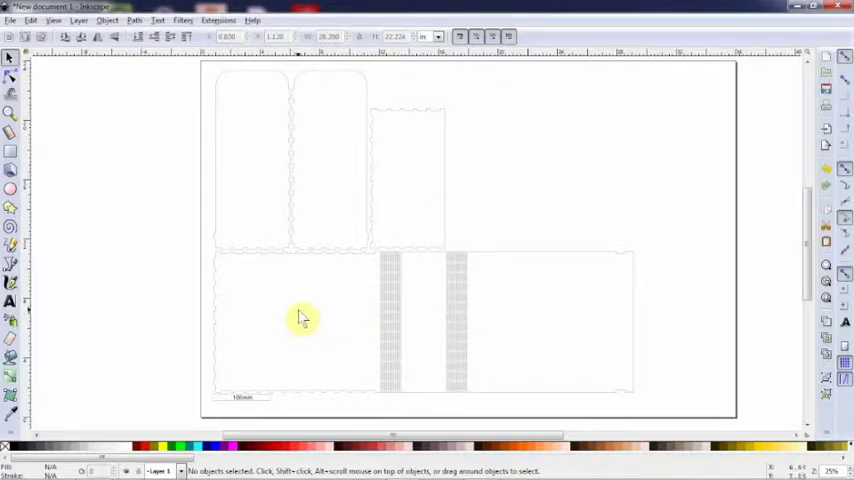
{"action": "mouse_move", "coordinate": [458, 318]}
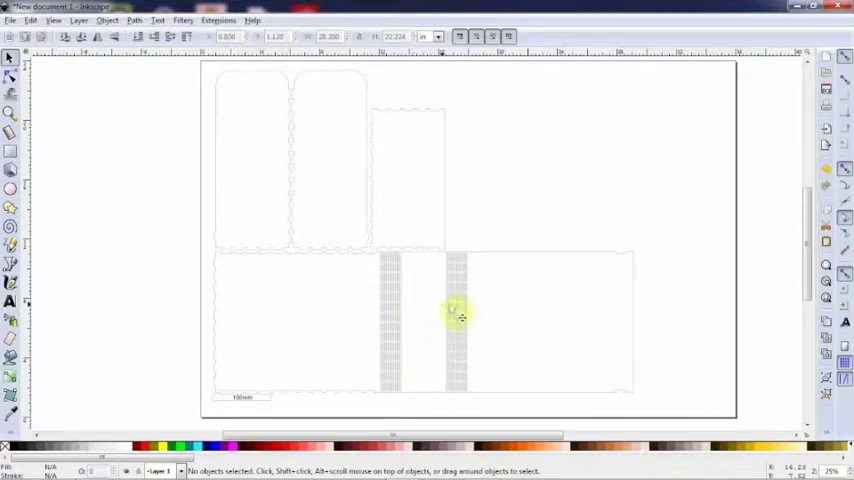
{"action": "mouse_move", "coordinate": [567, 323]}
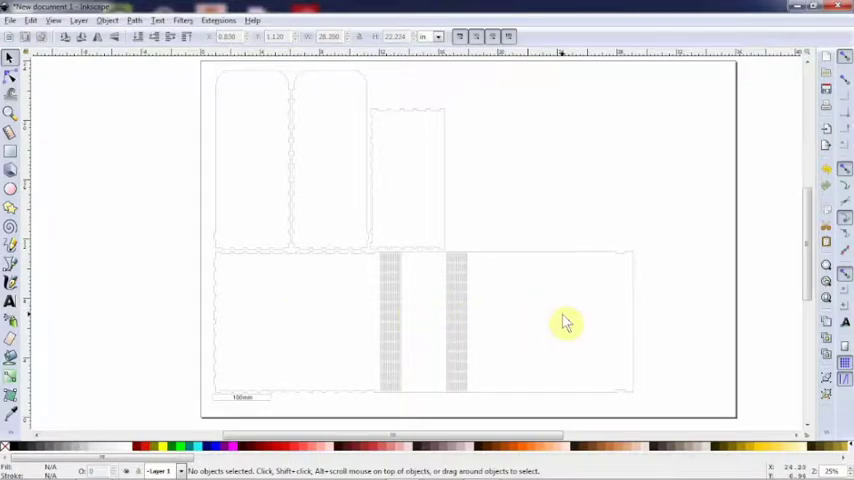
{"action": "mouse_move", "coordinate": [430, 320]}
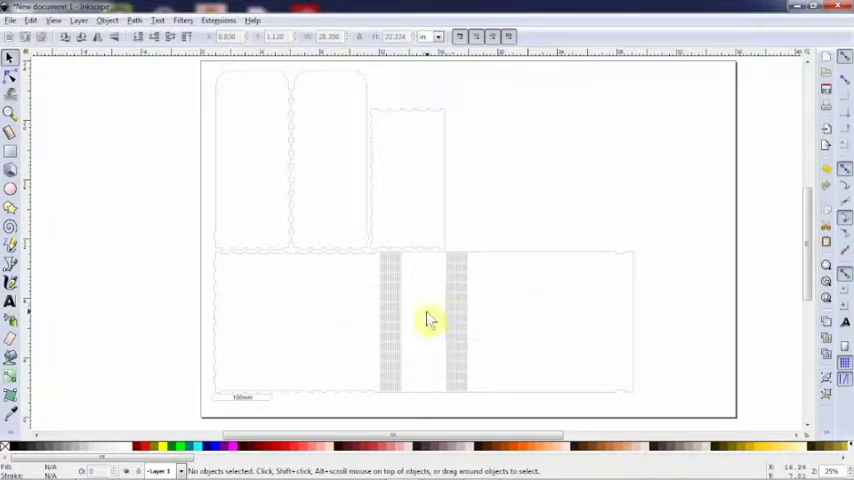
{"action": "mouse_move", "coordinate": [567, 322]}
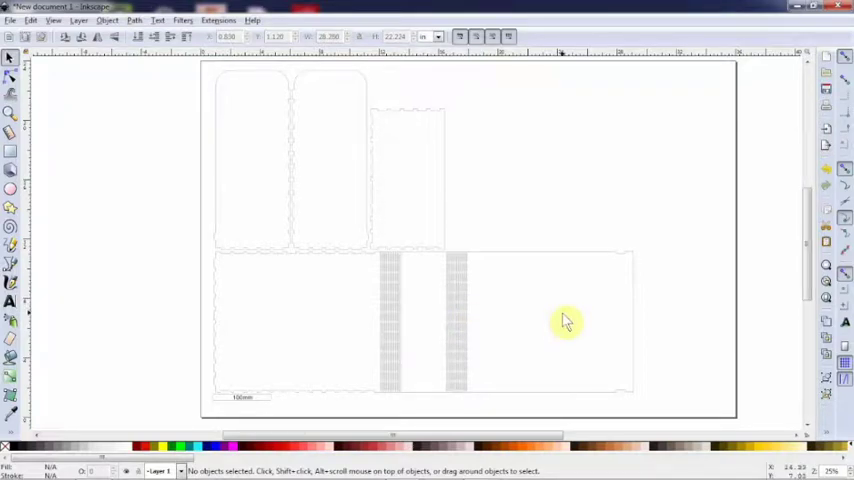
{"action": "mouse_move", "coordinate": [413, 210]}
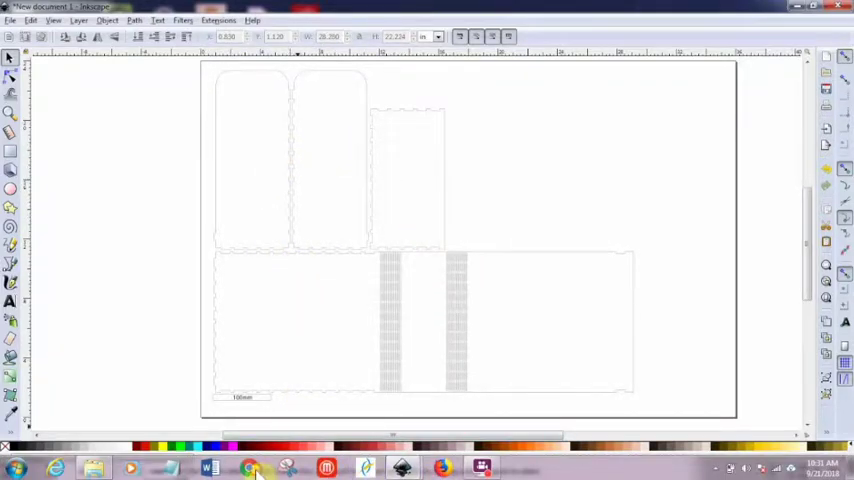
{"action": "left_click", "coordinate": [249, 467]}
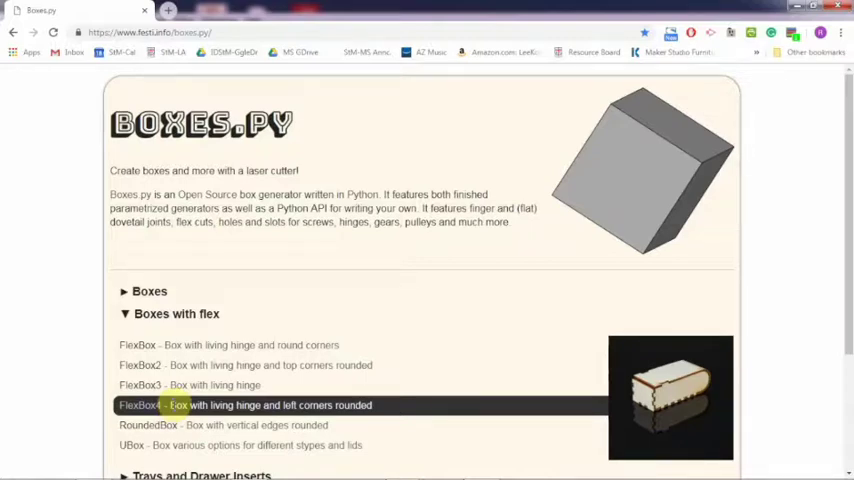
{"action": "mouse_move", "coordinate": [595, 406]}
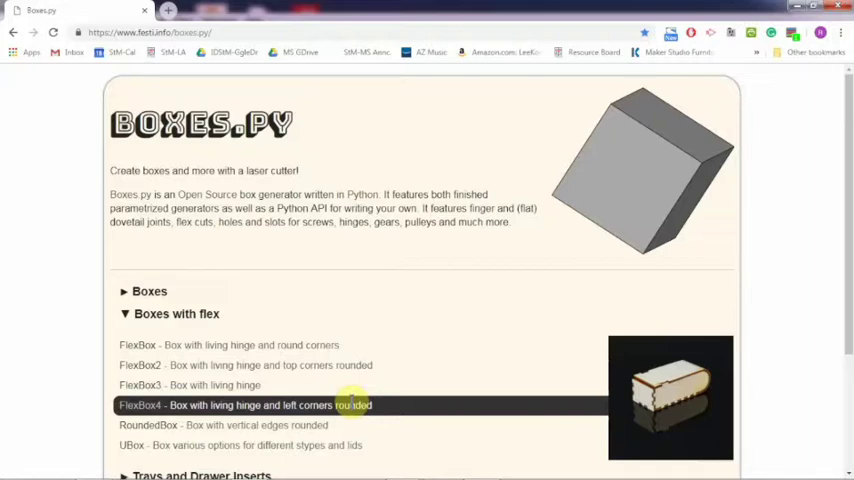
{"action": "mouse_move", "coordinate": [798, 10]}
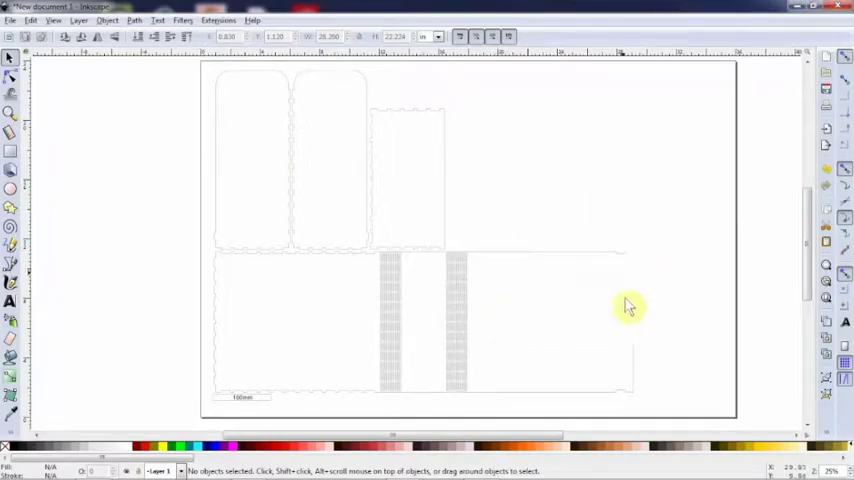
{"action": "mouse_move", "coordinate": [591, 345]}
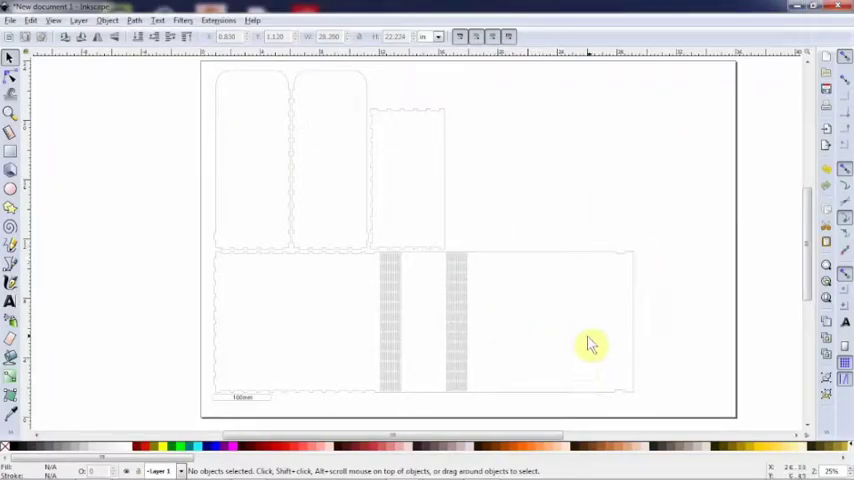
{"action": "mouse_move", "coordinate": [630, 255]}
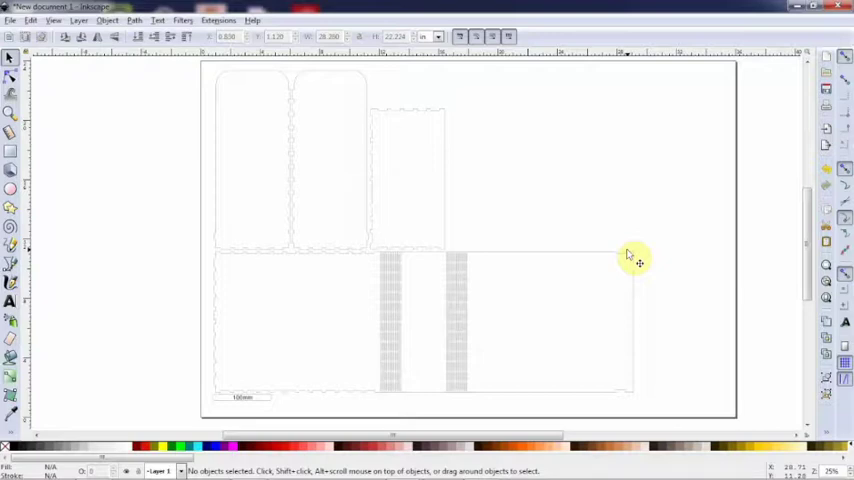
{"action": "mouse_move", "coordinate": [547, 187]}
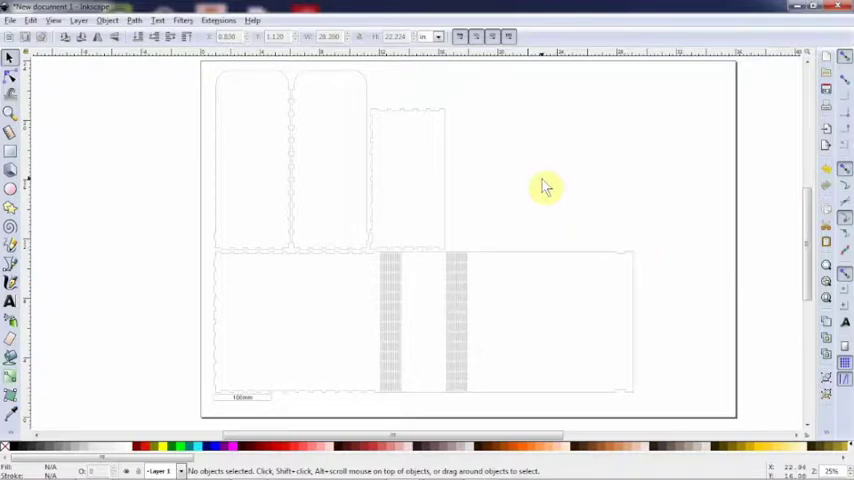
{"action": "mouse_move", "coordinate": [405, 160]}
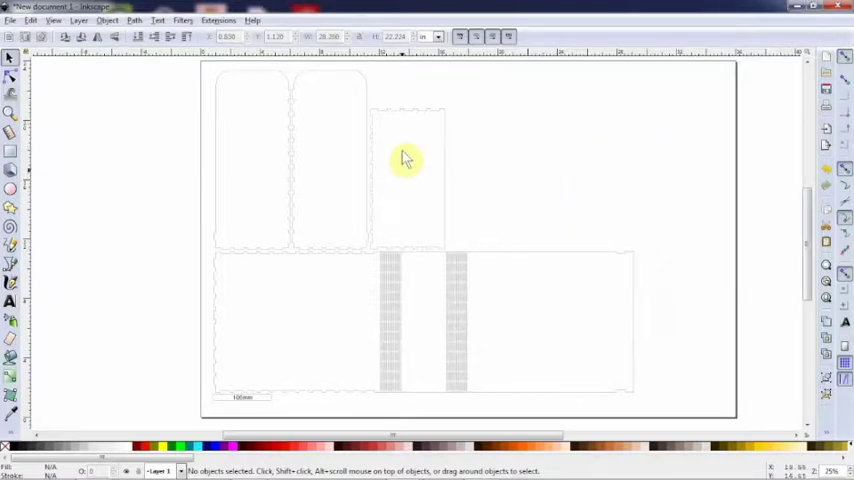
{"action": "mouse_move", "coordinate": [120, 265]}
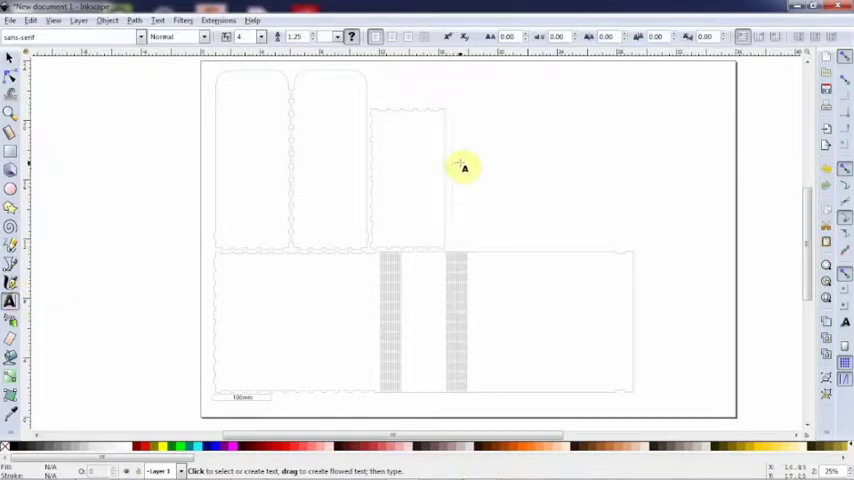
Step: Type 'educating' below advocating, fixing the typo, and add 'connecting' lower down
{"action": "left_click", "coordinate": [460, 160]}
{"action": "type", "text": "educ"}
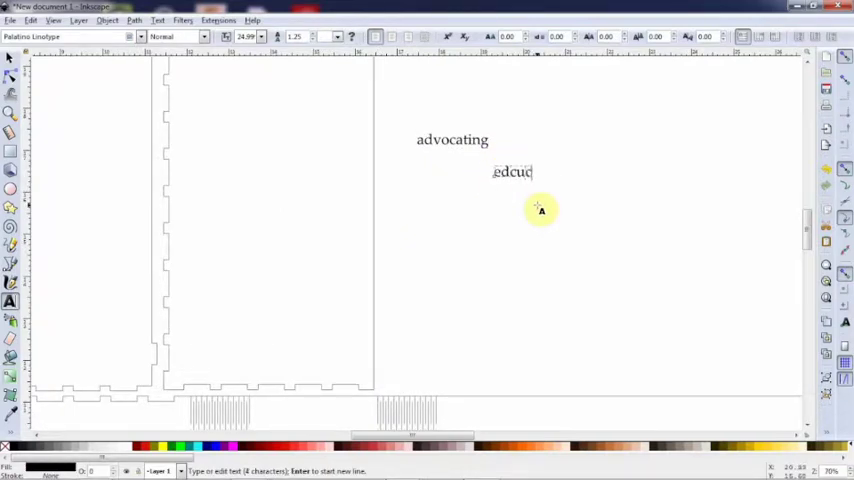
{"action": "type", "text": "ating"}
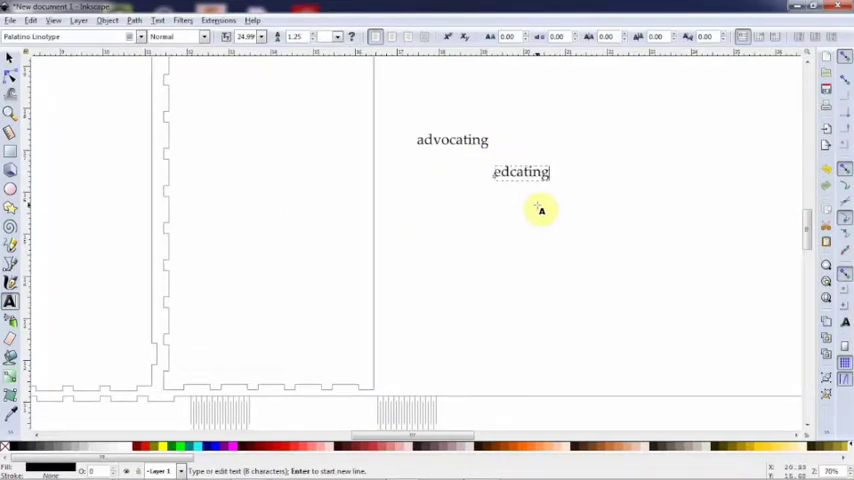
{"action": "key", "text": "BackSpace"}
{"action": "type", "text": "u"}
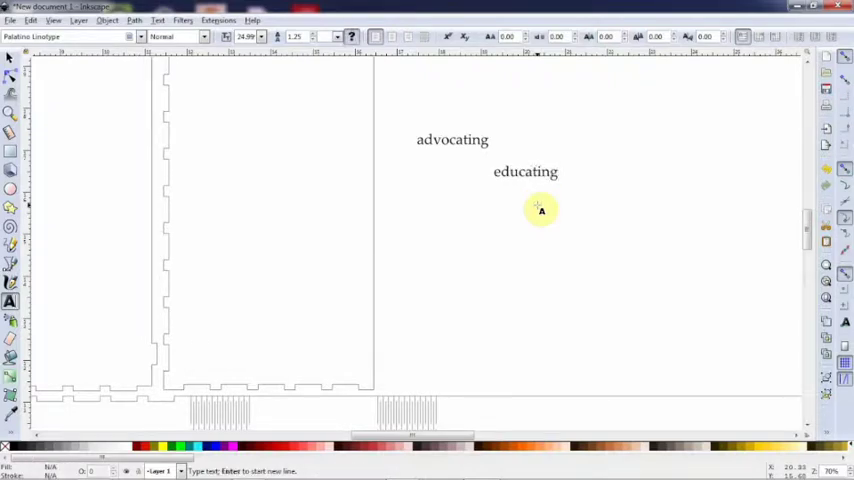
{"action": "type", "text": "connecting"}
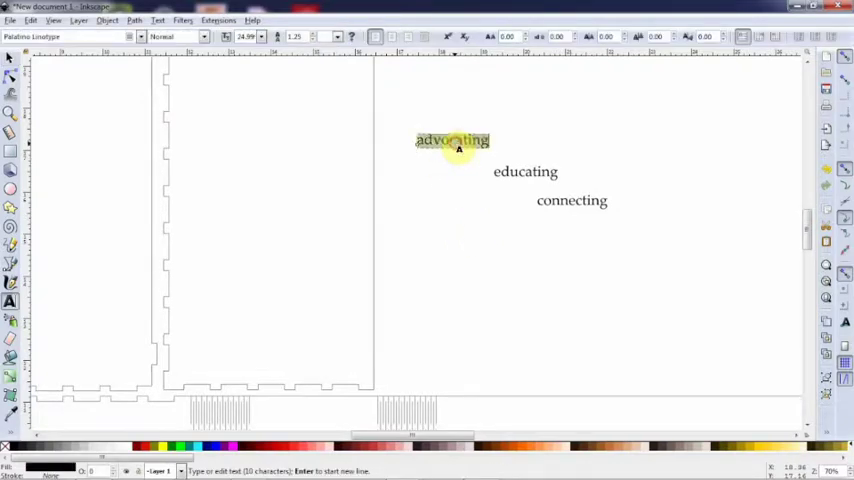
Step: Set advocating, educating and connecting in the Garamond font family
{"action": "left_click", "coordinate": [132, 37]}
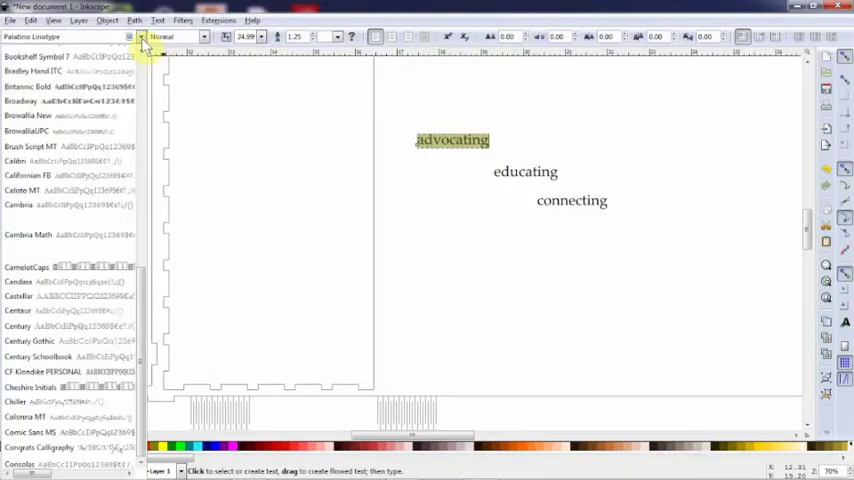
{"action": "scroll", "scroll_direction": "down", "scroll_amount": 3}
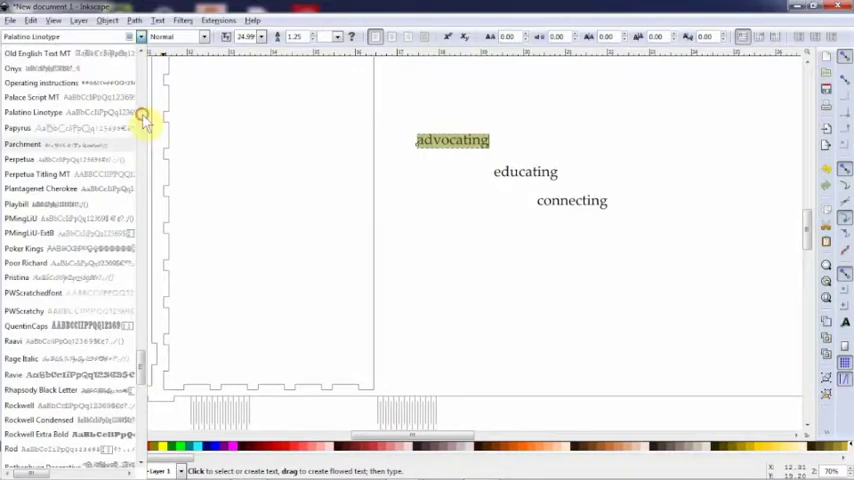
{"action": "scroll", "scroll_direction": "up", "scroll_amount": 3}
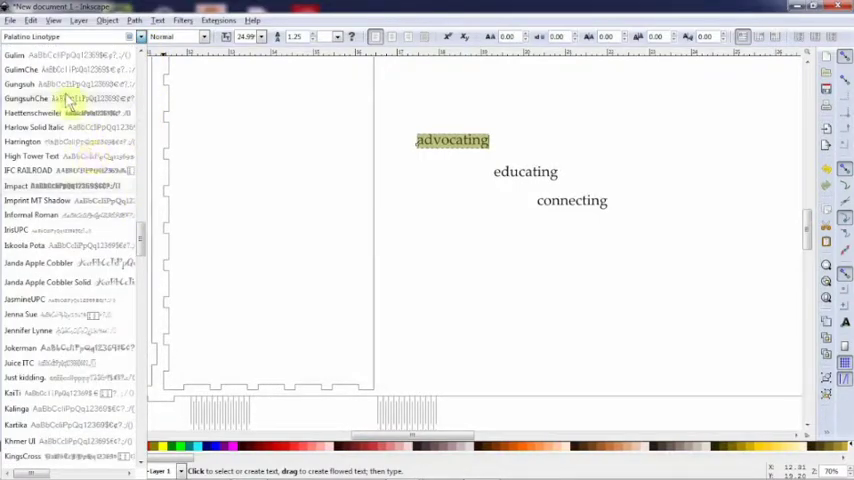
{"action": "scroll", "scroll_direction": "up", "scroll_amount": 3}
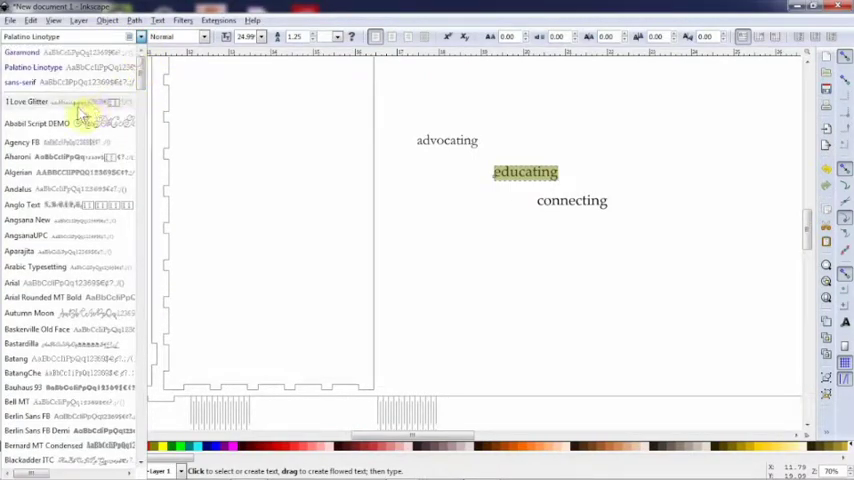
{"action": "left_click", "coordinate": [572, 200]}
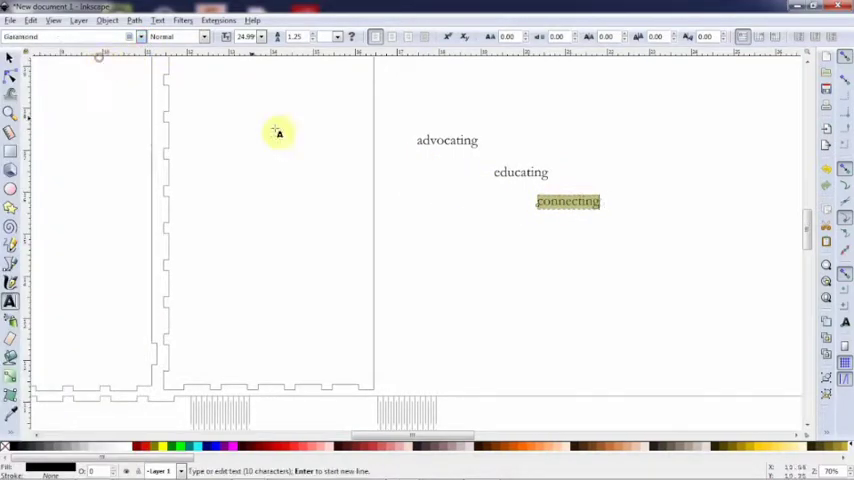
{"action": "left_click_drag", "start_coordinate": [280, 131], "coordinate": [477, 205]}
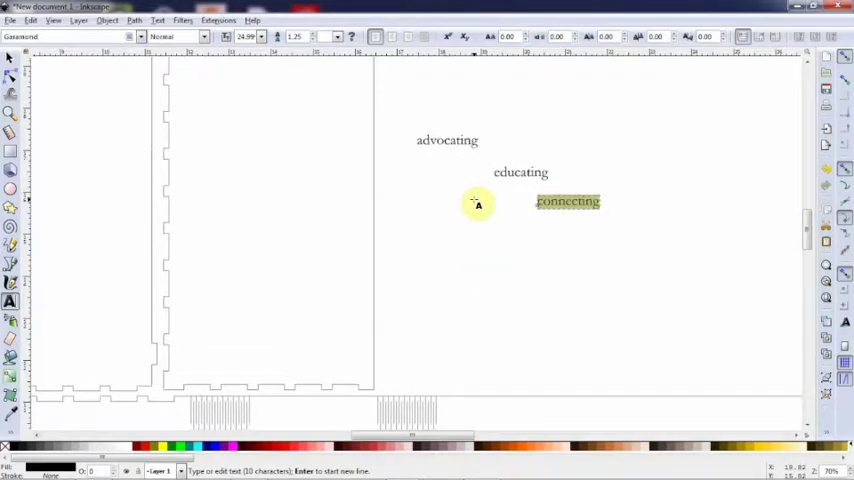
{"action": "mouse_move", "coordinate": [443, 200]}
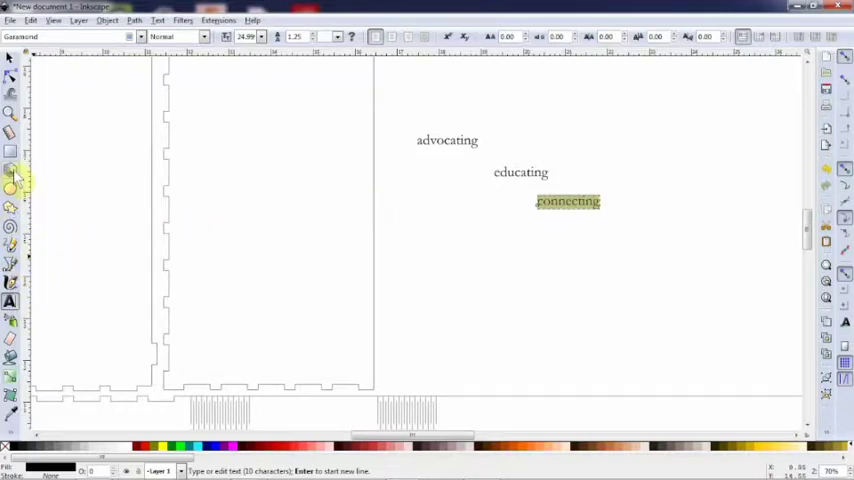
{"action": "left_click", "coordinate": [11, 189]}
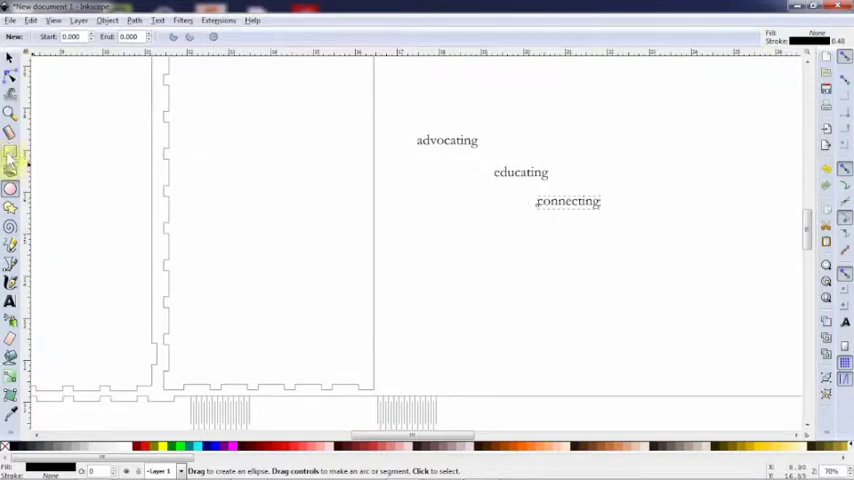
Step: Try the Rectangle tool, then type the trial word 'test' below connecting
{"action": "left_click", "coordinate": [10, 150]}
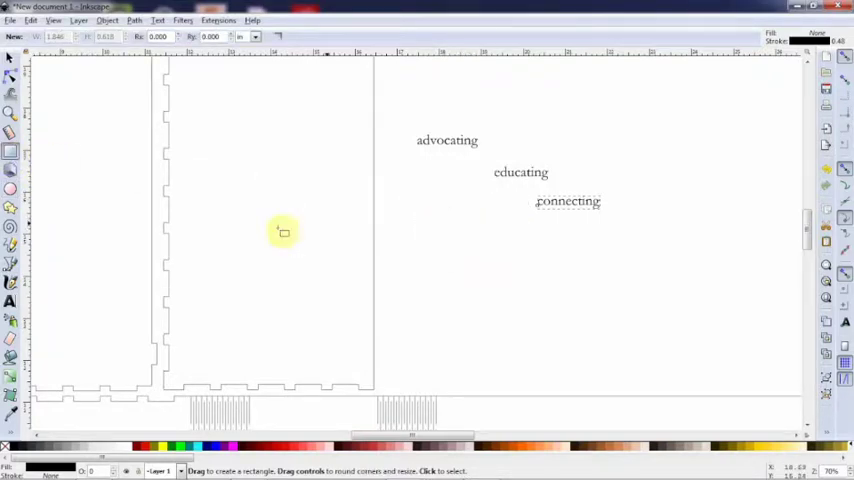
{"action": "left_click", "coordinate": [10, 301]}
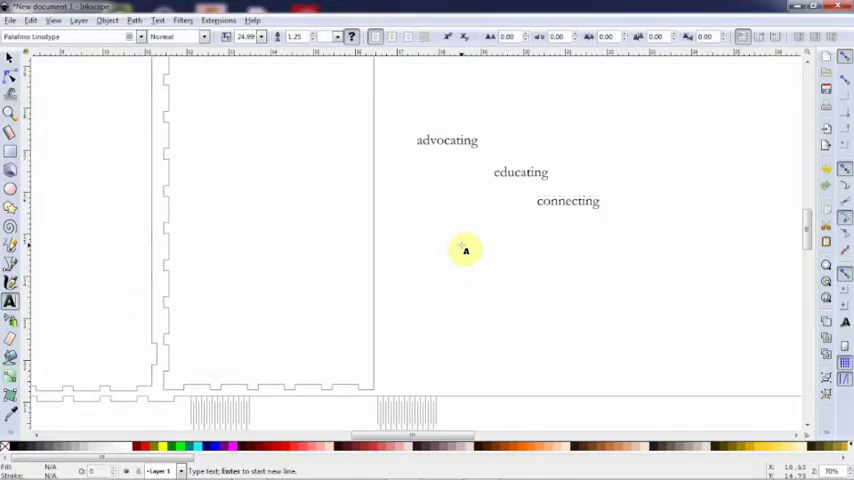
{"action": "left_click", "coordinate": [465, 250]}
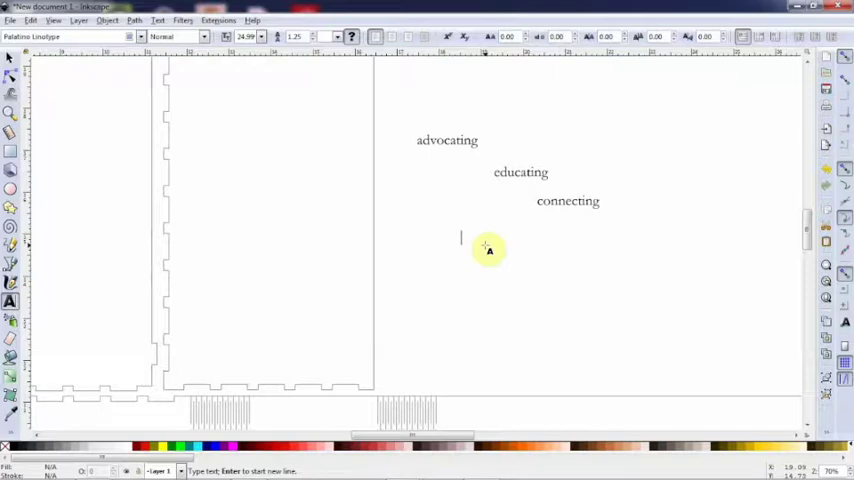
{"action": "type", "text": "test"}
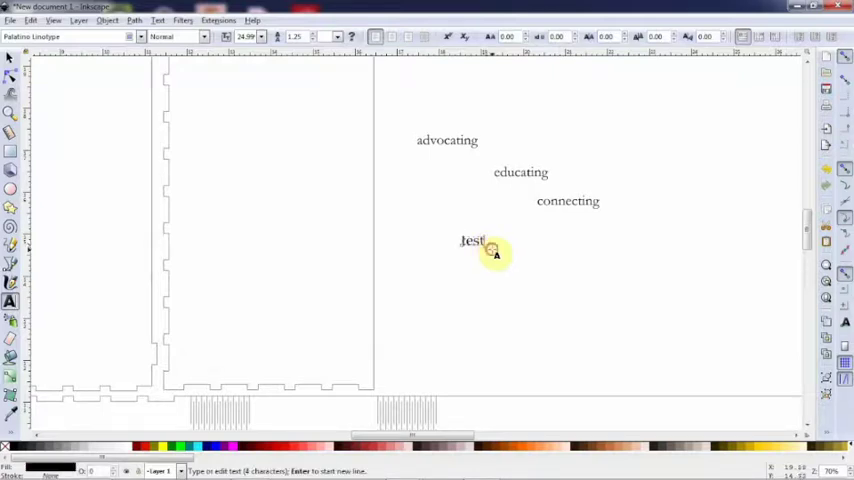
Step: Create a flowed text frame at lower right filled with placeholder text 'test asdflkj;…'
{"action": "left_click_drag", "start_coordinate": [589, 299], "coordinate": [665, 343]}
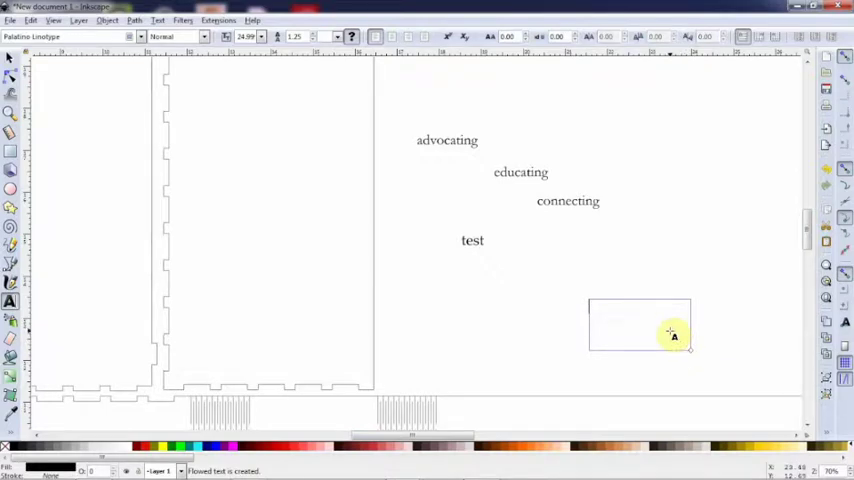
{"action": "type", "text": "test asdflkj;"}
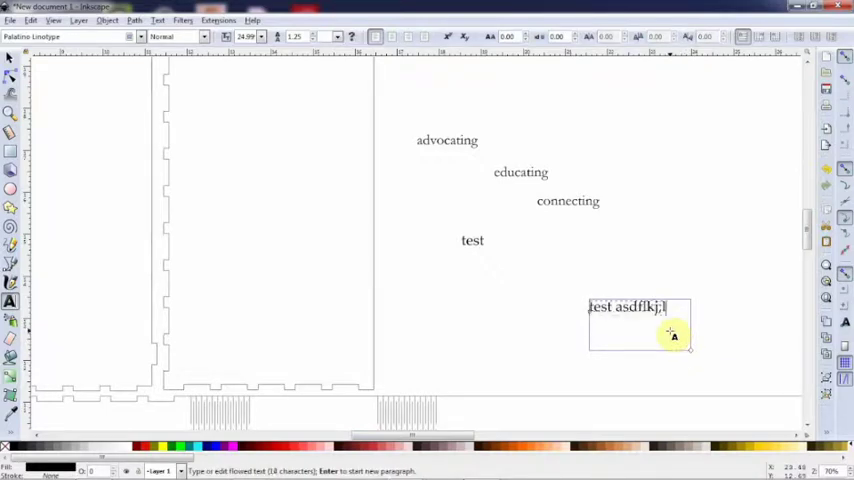
{"action": "type", "text": "lkj asdfj;alskjdf;lkj"}
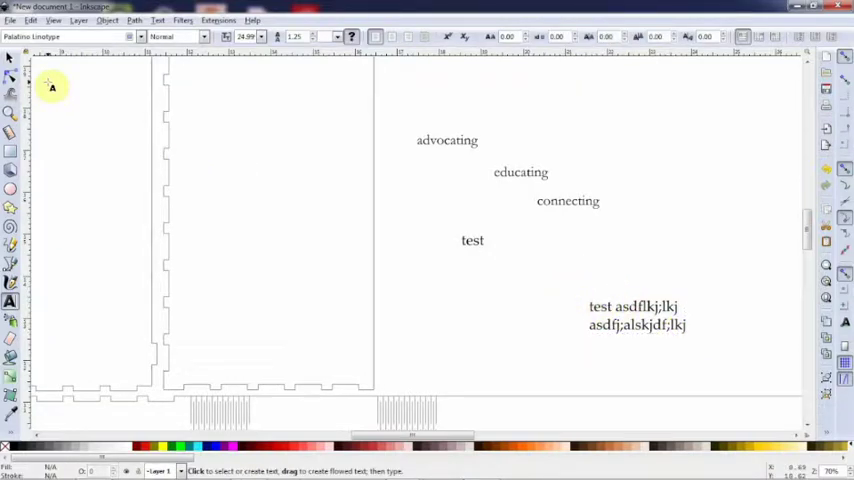
{"action": "left_click", "coordinate": [610, 272]}
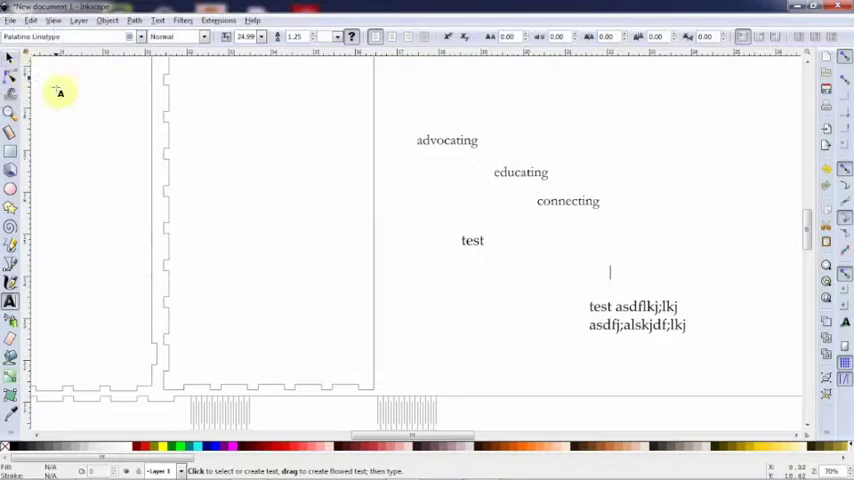
{"action": "mouse_move", "coordinate": [563, 334]}
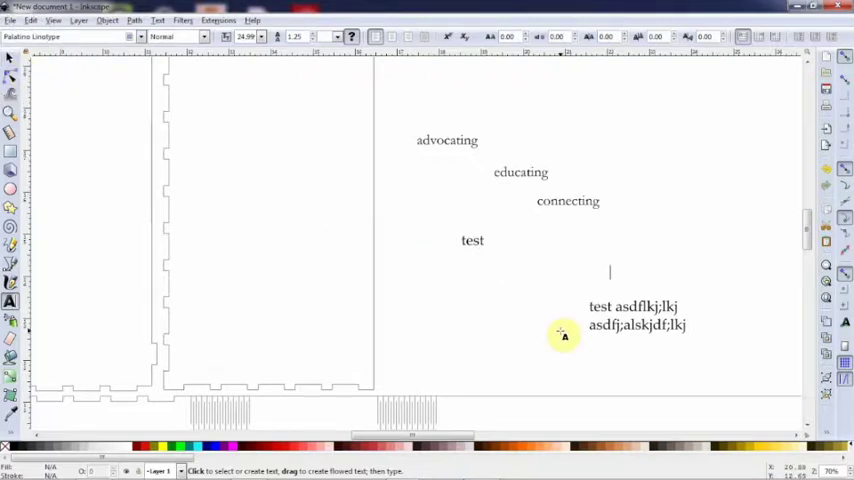
{"action": "left_click", "coordinate": [592, 354]}
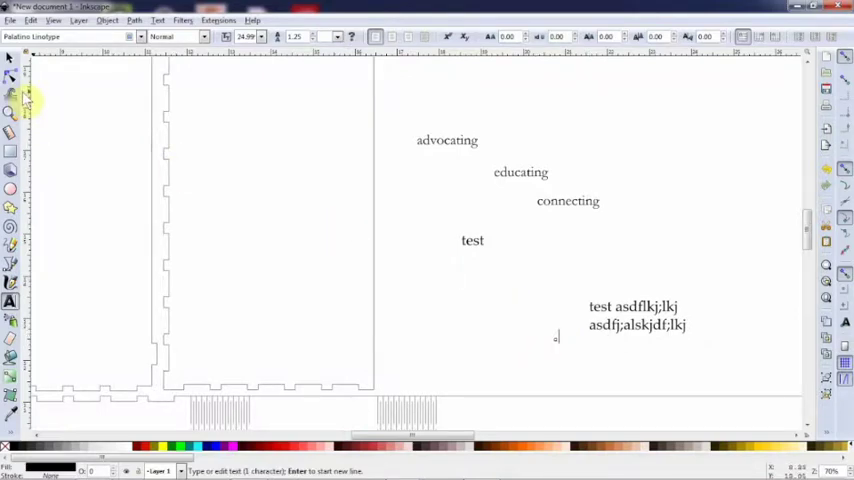
{"action": "left_click", "coordinate": [12, 57]}
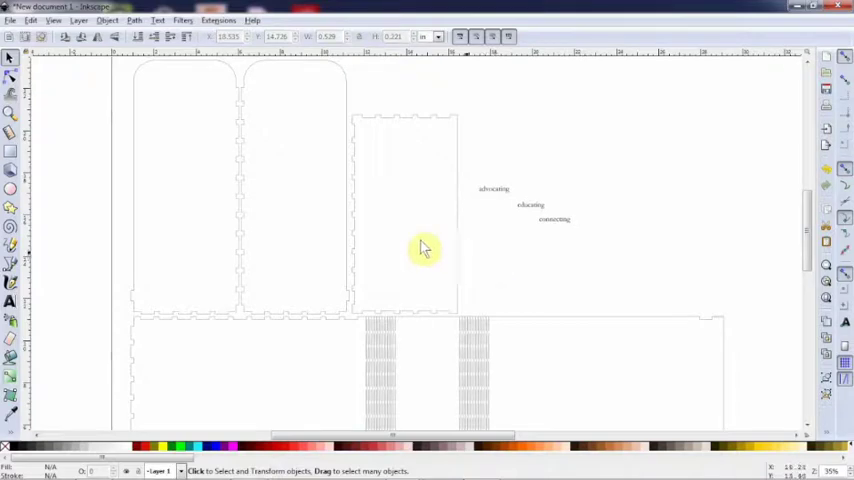
{"action": "mouse_move", "coordinate": [497, 251]}
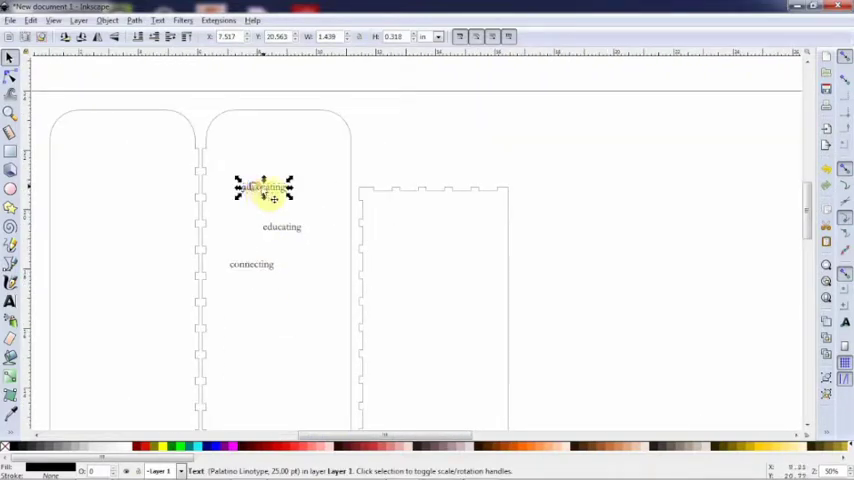
Step: Enlarge advocating by setting its font size to 75, then reselect it with the Selector
{"action": "left_click", "coordinate": [265, 190]}
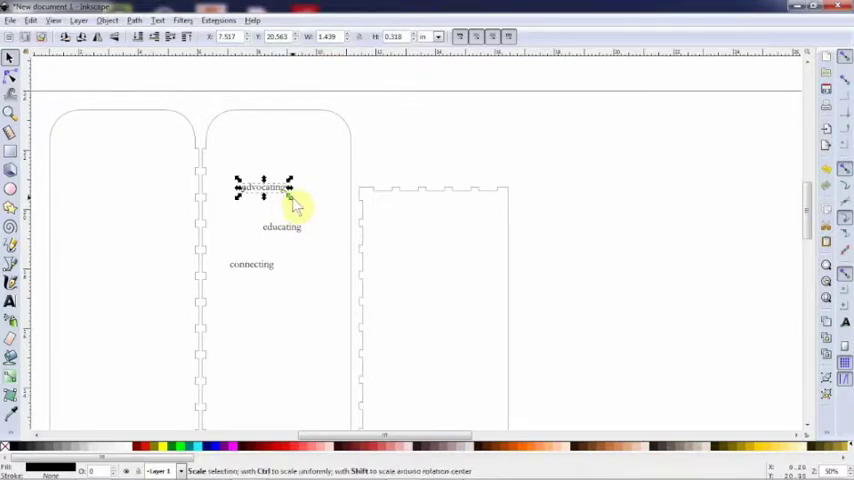
{"action": "double_click", "coordinate": [265, 188]}
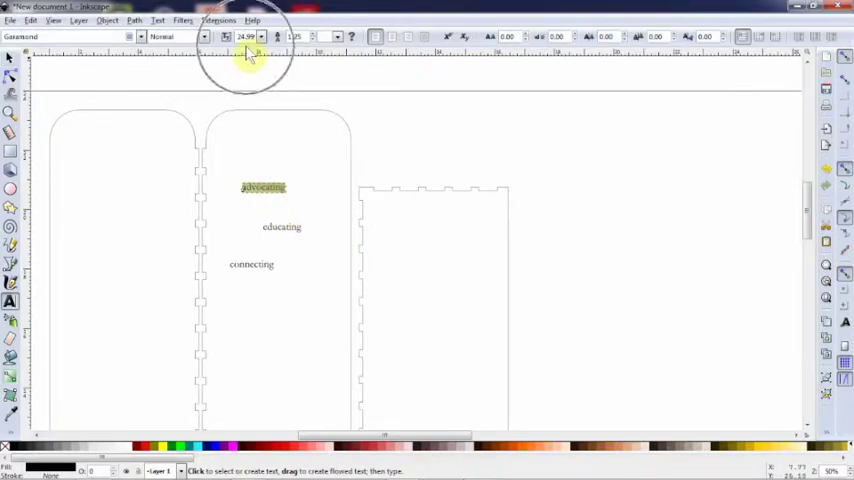
{"action": "triple_click", "coordinate": [245, 37]}
{"action": "type", "text": "75"}
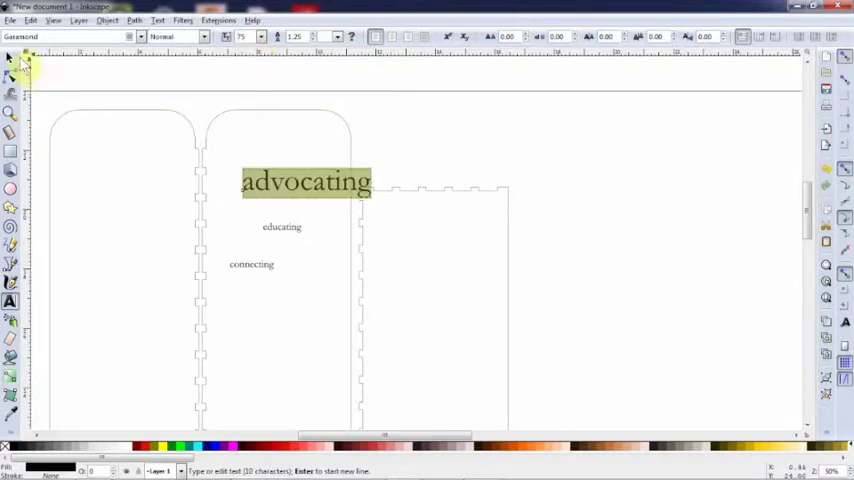
{"action": "left_click", "coordinate": [11, 57]}
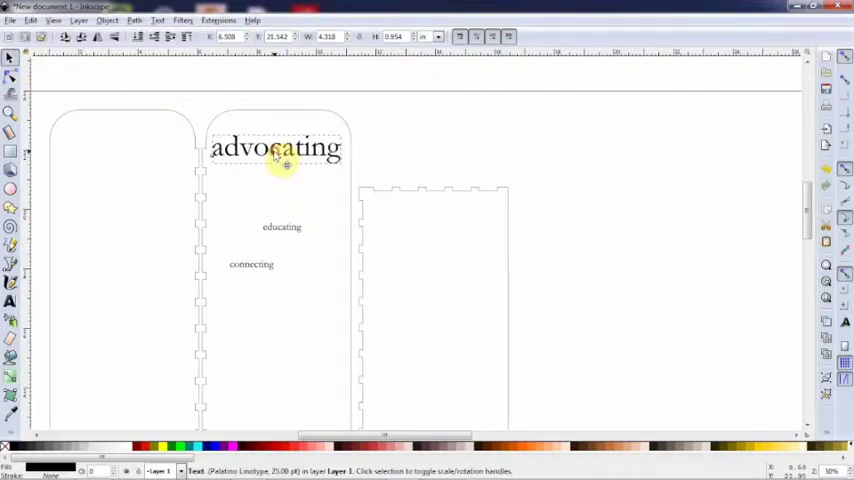
{"action": "left_click", "coordinate": [282, 227]}
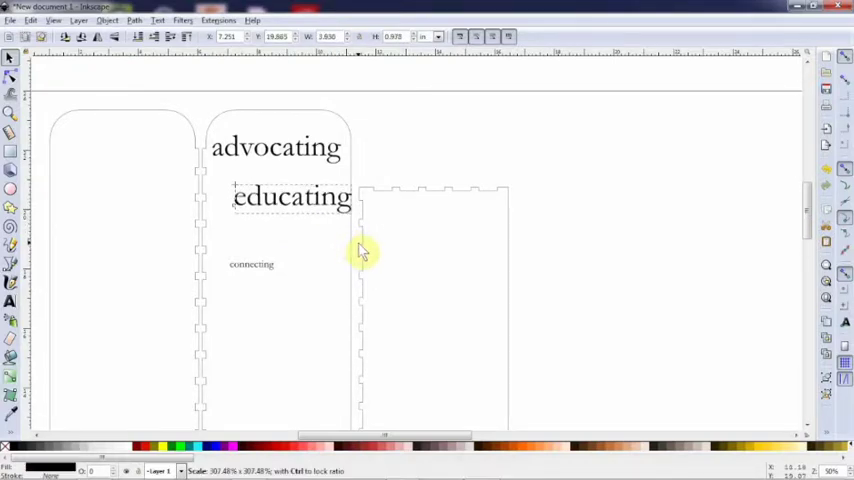
Step: Scale connecting up to match educating and fit the panel width
{"action": "left_click", "coordinate": [290, 196]}
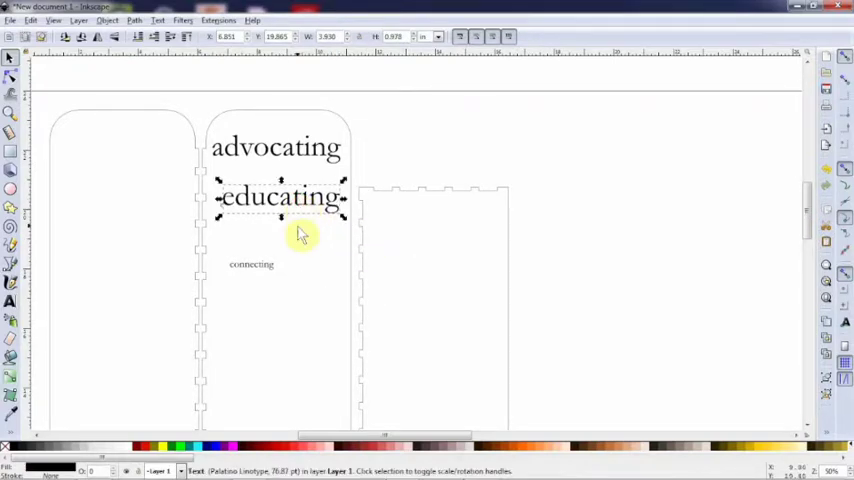
{"action": "left_click", "coordinate": [251, 264]}
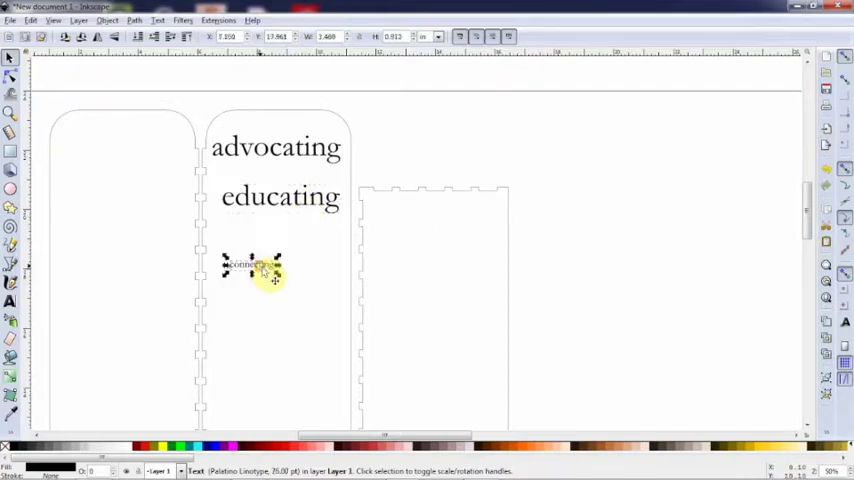
{"action": "left_click_drag", "start_coordinate": [278, 272], "coordinate": [300, 305]}
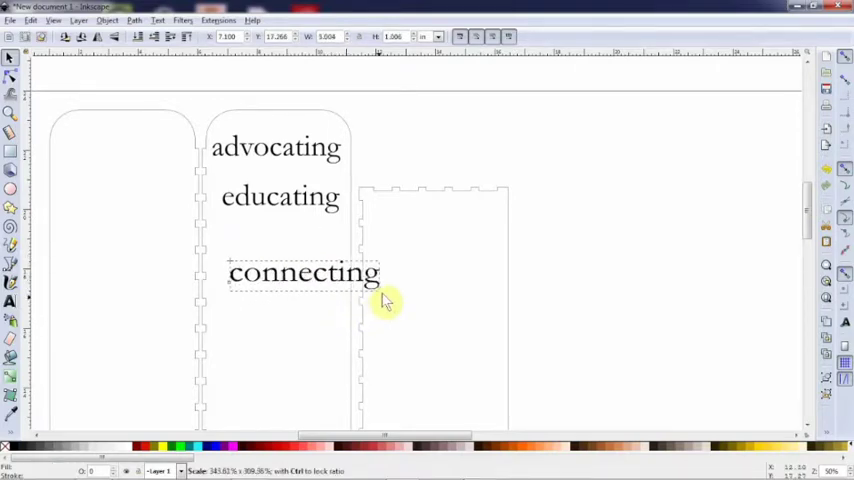
{"action": "left_click", "coordinate": [287, 290]}
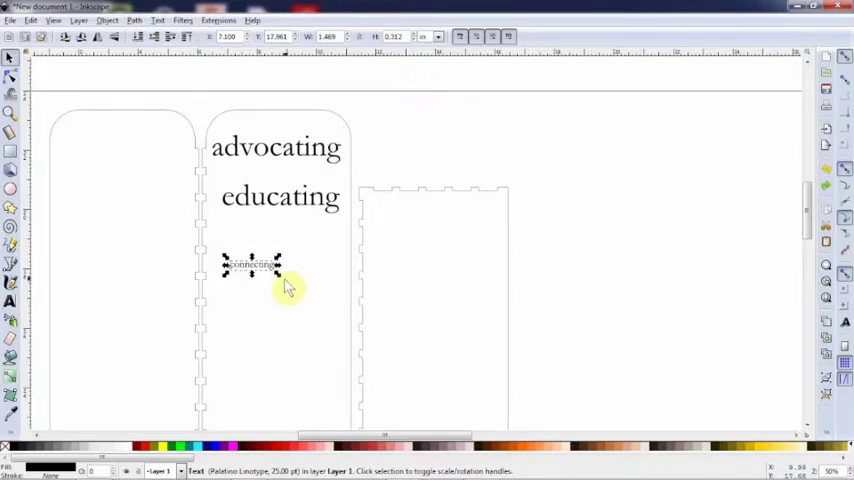
{"action": "left_click", "coordinate": [250, 267]}
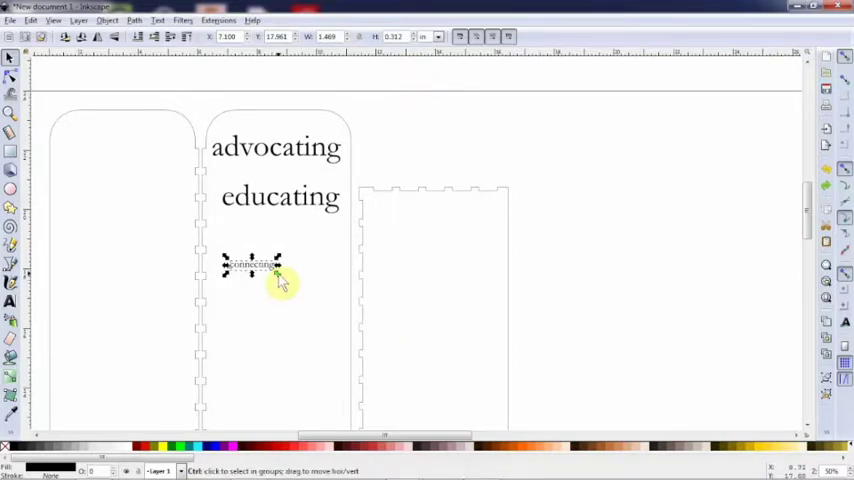
{"action": "left_click_drag", "start_coordinate": [280, 278], "coordinate": [333, 317]}
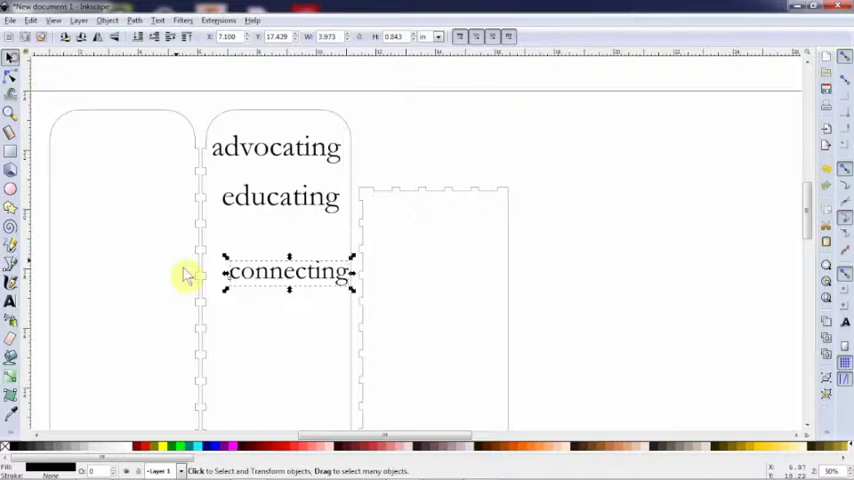
{"action": "left_click", "coordinate": [275, 147]}
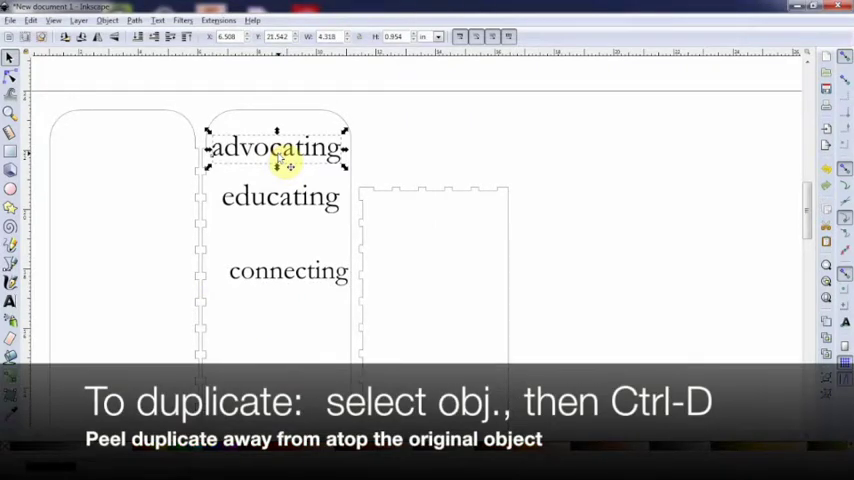
Step: Move the advocating copy lower in the panel and select the educating copy
{"action": "left_click_drag", "start_coordinate": [278, 147], "coordinate": [285, 318]}
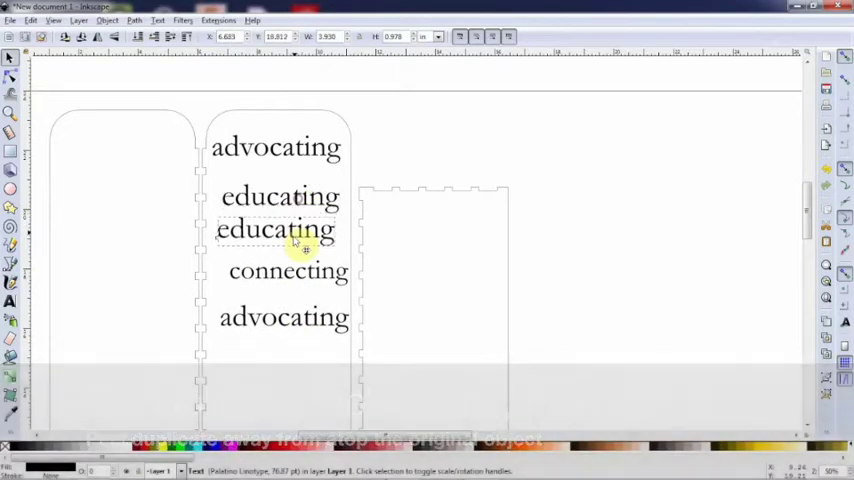
{"action": "left_click", "coordinate": [289, 271]}
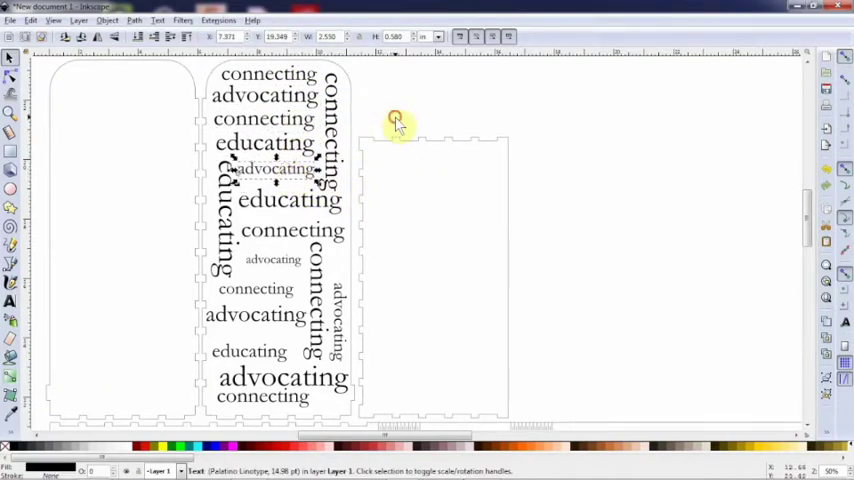
Step: Deselect all the words by clicking empty canvas
{"action": "left_click", "coordinate": [571, 224]}
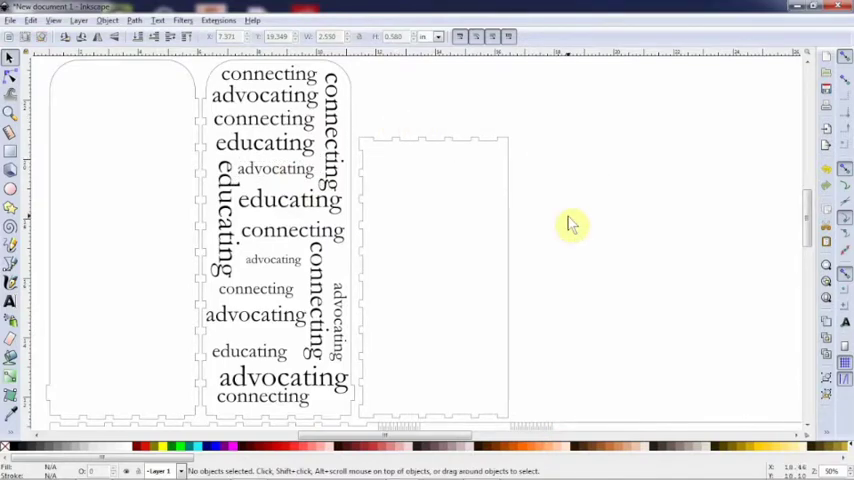
{"action": "mouse_move", "coordinate": [550, 223]}
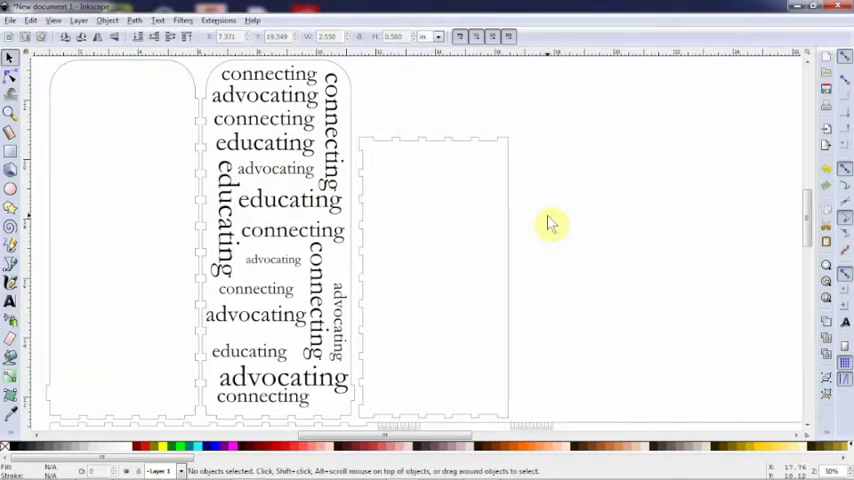
{"action": "mouse_move", "coordinate": [487, 193]}
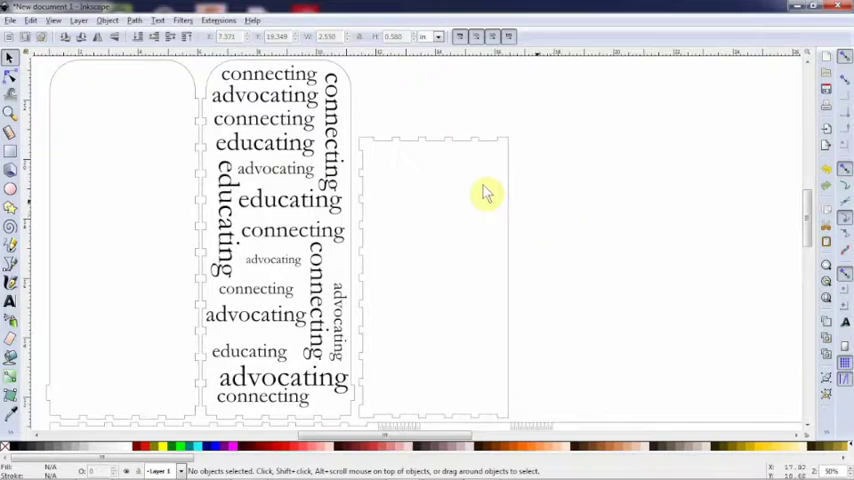
{"action": "mouse_move", "coordinate": [205, 75]}
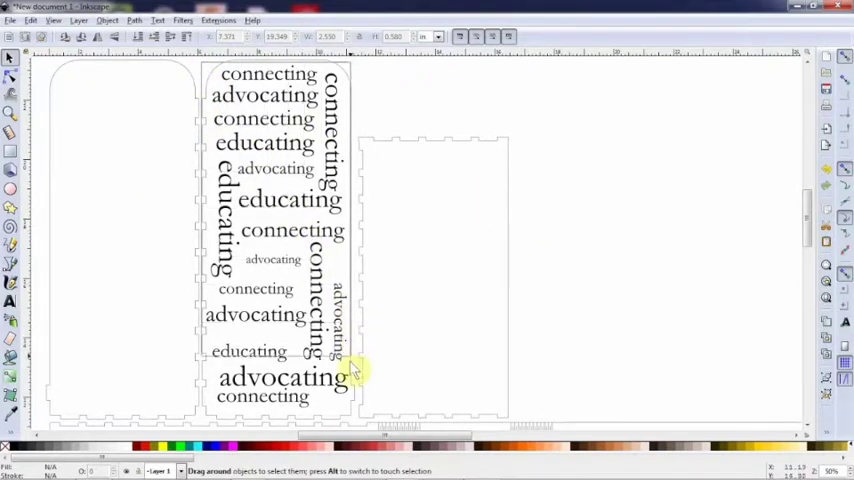
{"action": "mouse_move", "coordinate": [360, 418]}
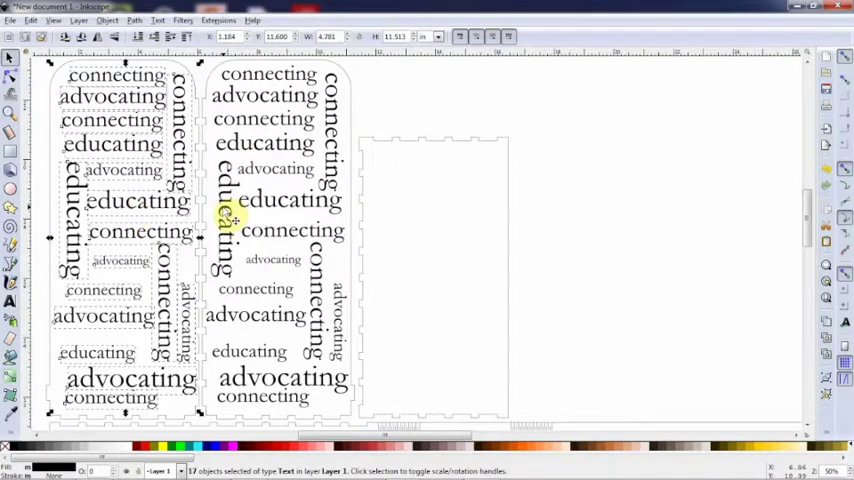
Step: Rubber-band select every word in the right panel
{"action": "left_click", "coordinate": [455, 119]}
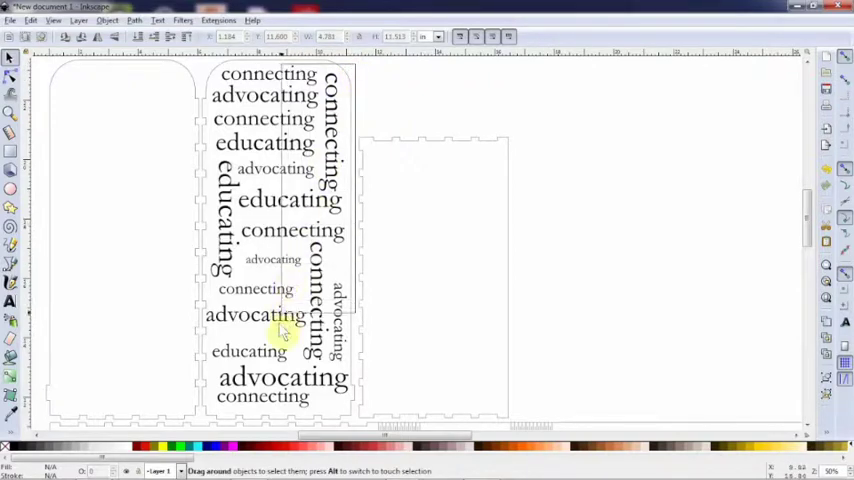
{"action": "mouse_move", "coordinate": [203, 418]}
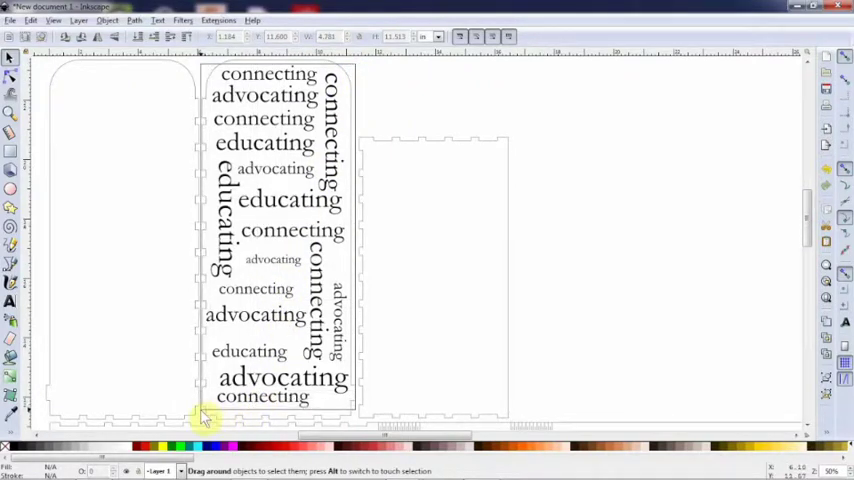
{"action": "left_click", "coordinate": [245, 377]}
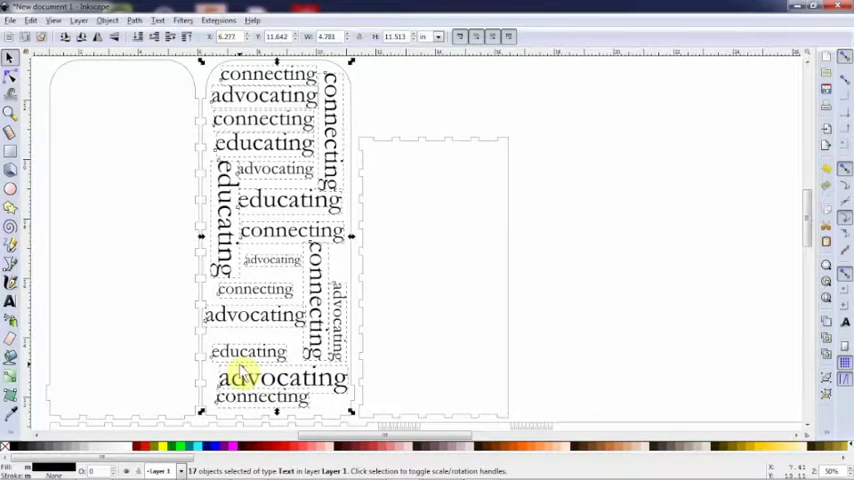